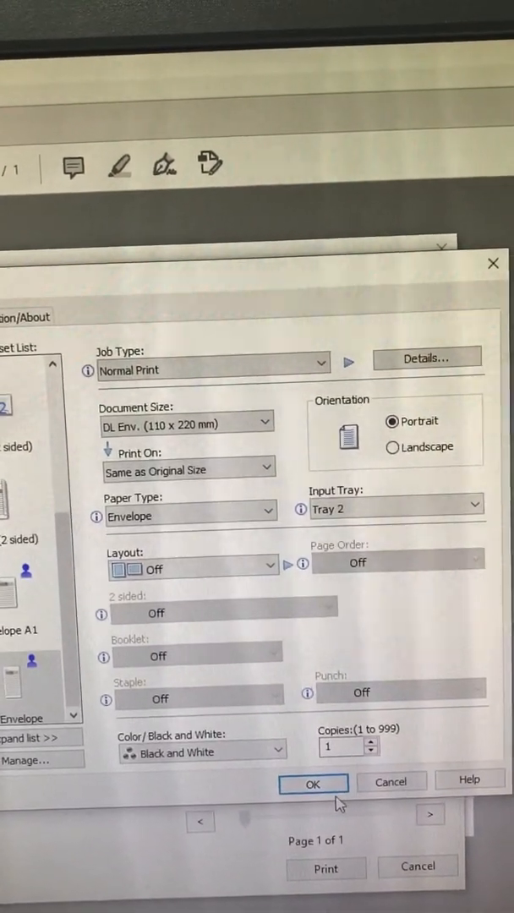
Accept the DL Env. size, Envelope paper type and Tray 2 settings in printer Properties.
click(313, 785)
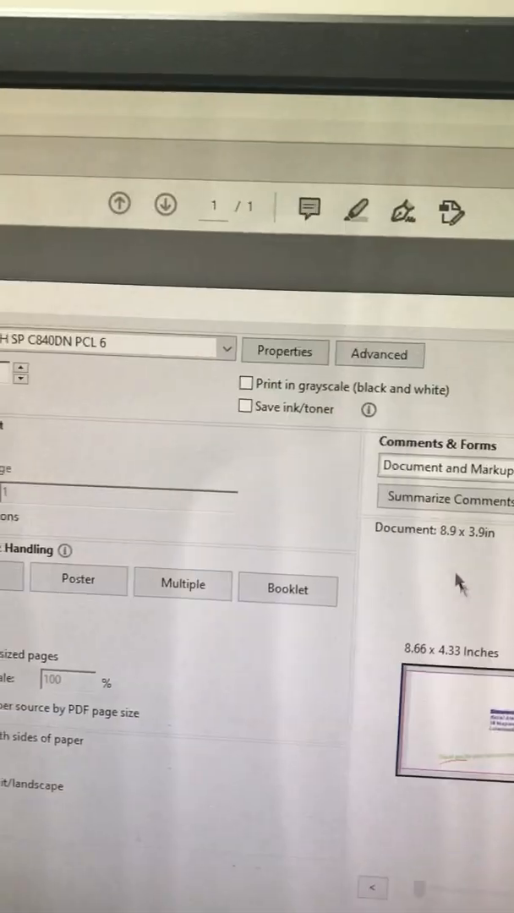